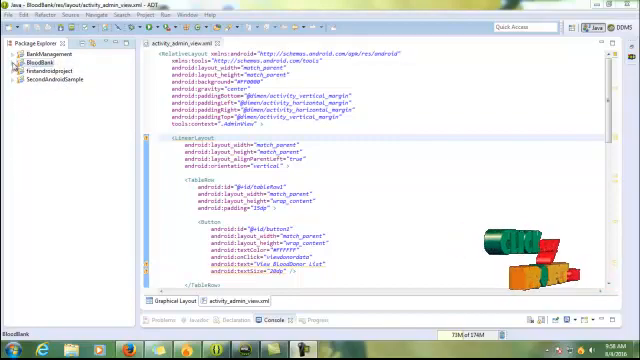
# - Select the BloodBank project to bring up its Run As options
pyautogui.click(23, 67)
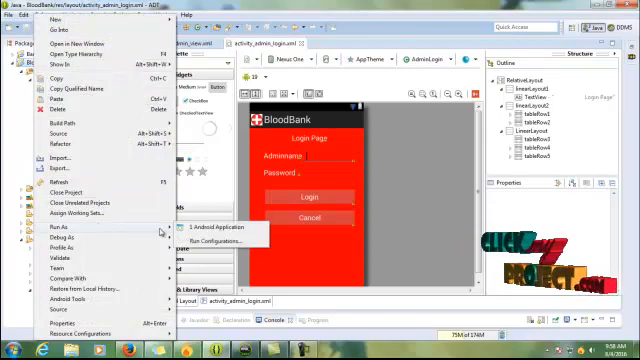
# - Run the BloodBank configuration and deploy it to the JellyBean emulator
pyautogui.click(216, 240)
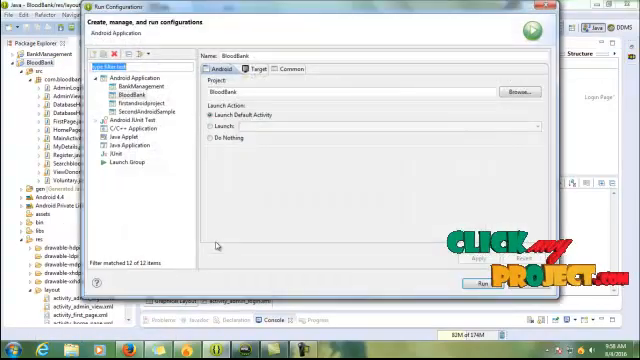
pyautogui.click(237, 65)
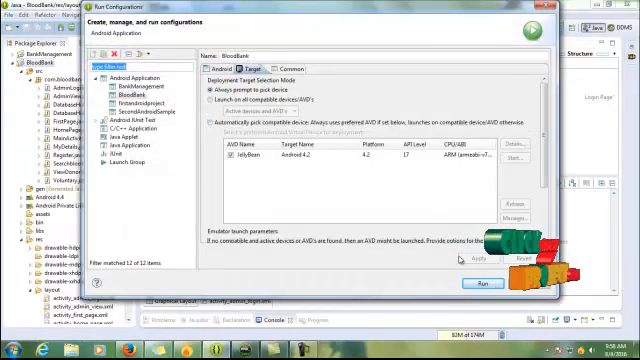
pyautogui.click(483, 282)
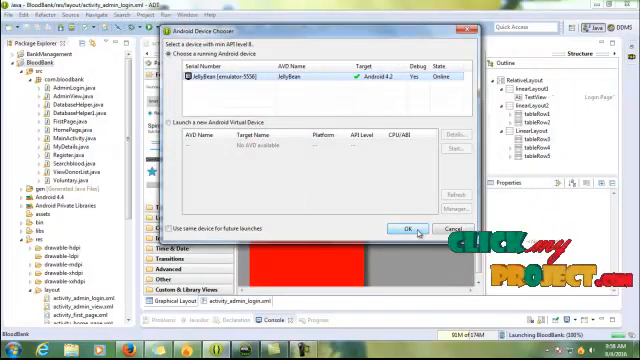
pyautogui.click(394, 228)
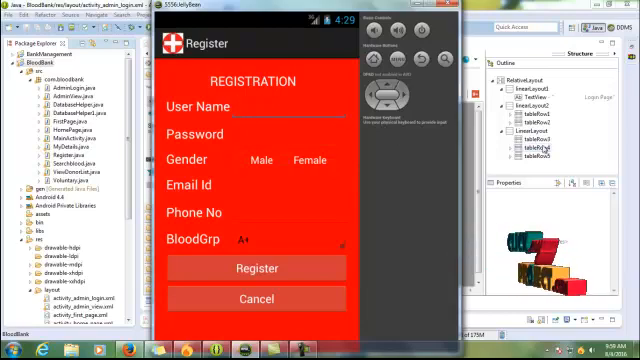
# - Fill and submit the registration form for ganga: female, email, phone, blood group B+
pyautogui.write('ganga')
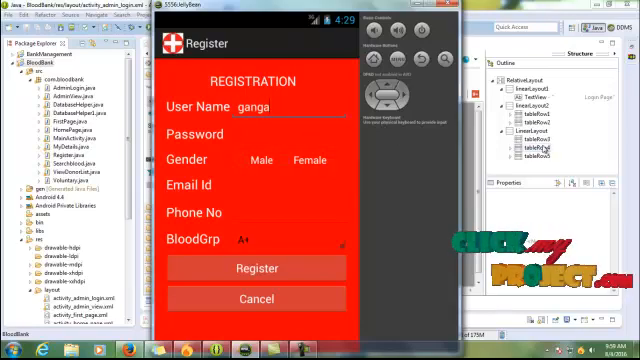
pyautogui.write('2')
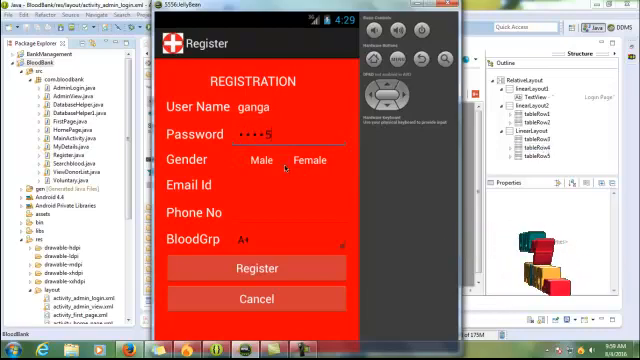
pyautogui.click(290, 159)
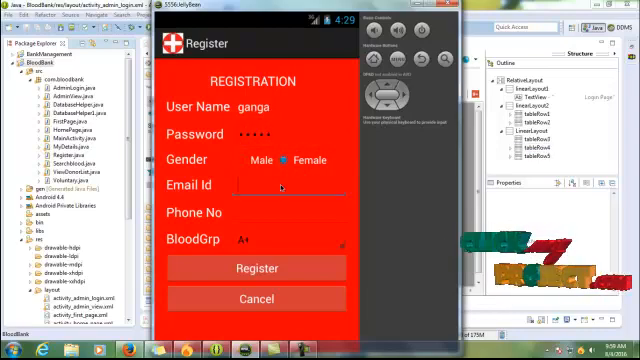
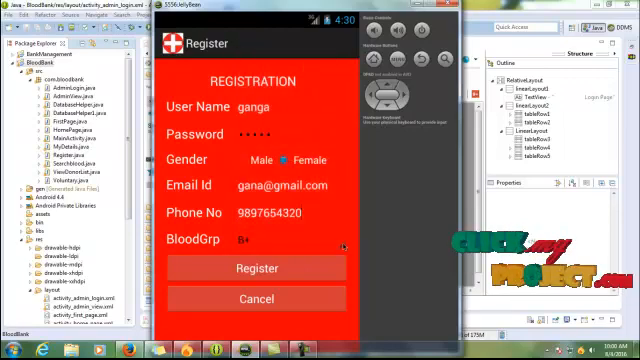
pyautogui.click(285, 267)
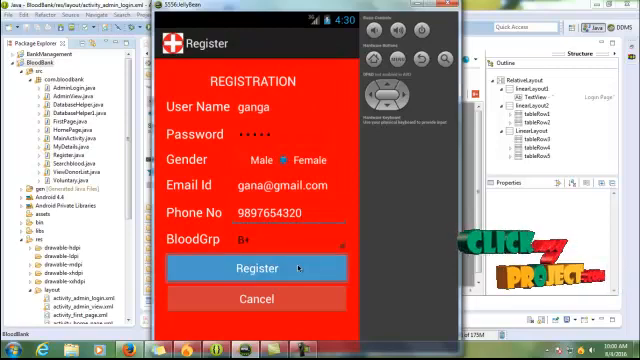
pyautogui.click(256, 267)
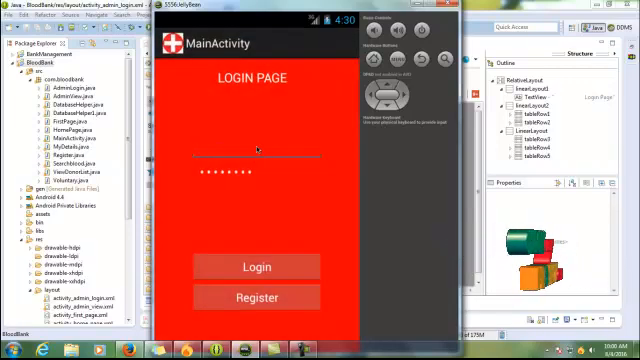
# - Log in with ganga's username and password
pyautogui.write('gang')
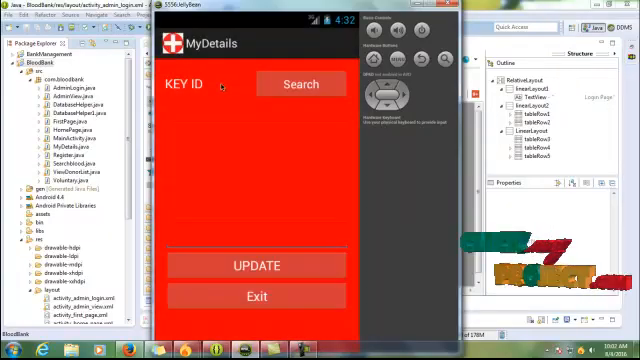
pyautogui.click(235, 86)
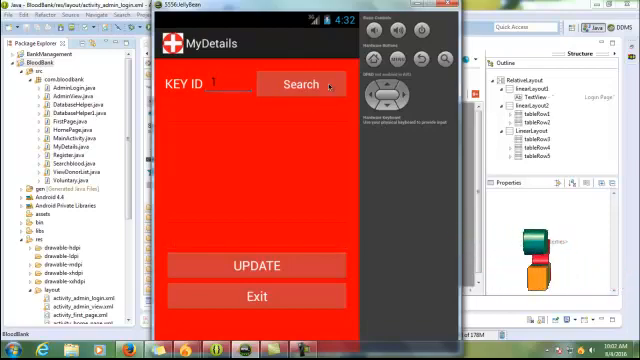
pyautogui.click(302, 84)
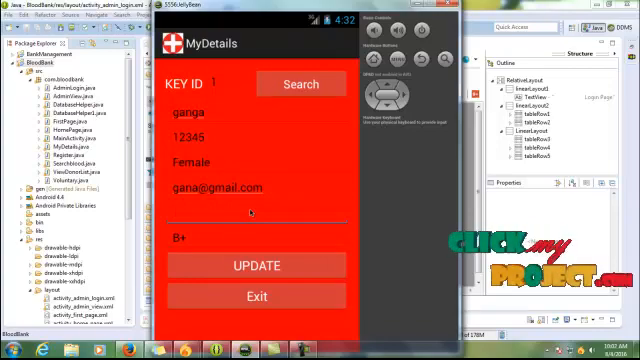
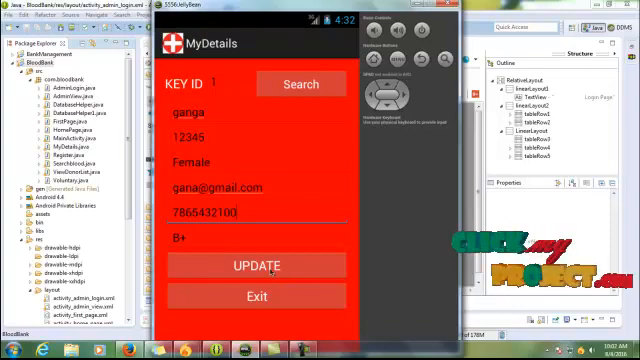
pyautogui.click(256, 265)
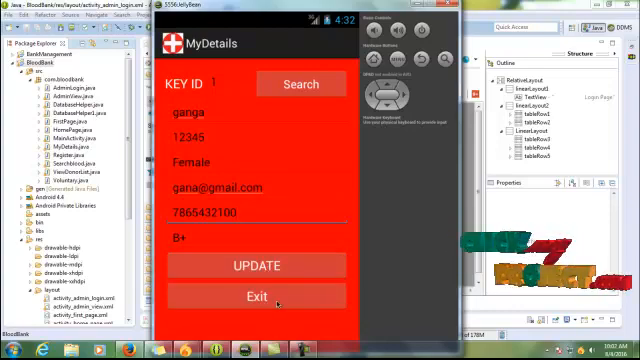
pyautogui.click(256, 297)
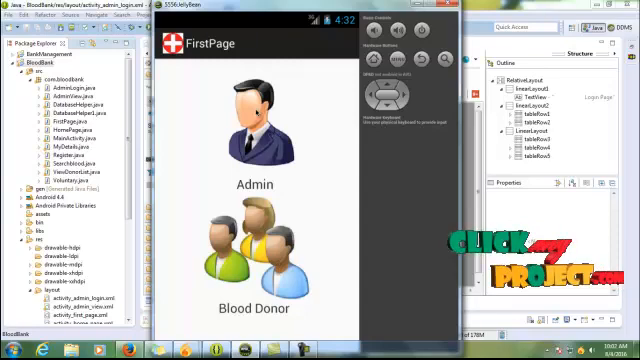
# - Log in on the Admin page with the admin name and password
pyautogui.click(261, 135)
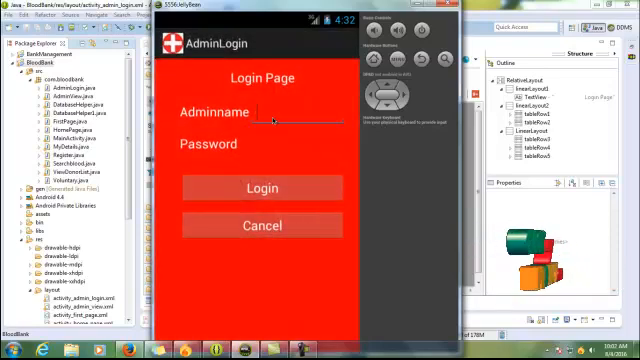
pyautogui.write('admin')
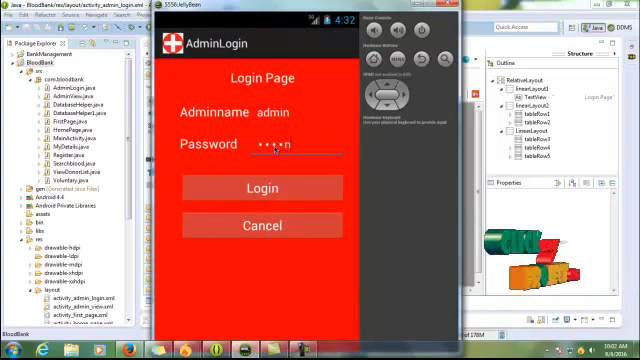
pyautogui.write('3')
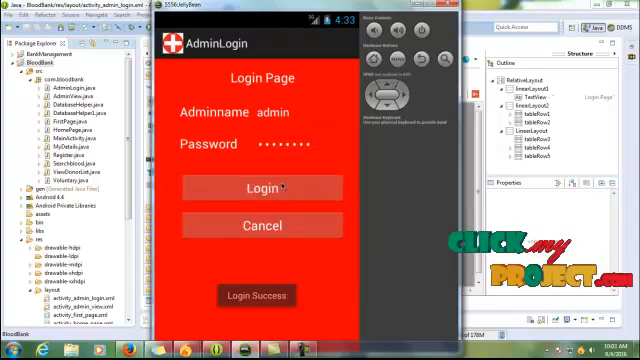
pyautogui.click(284, 187)
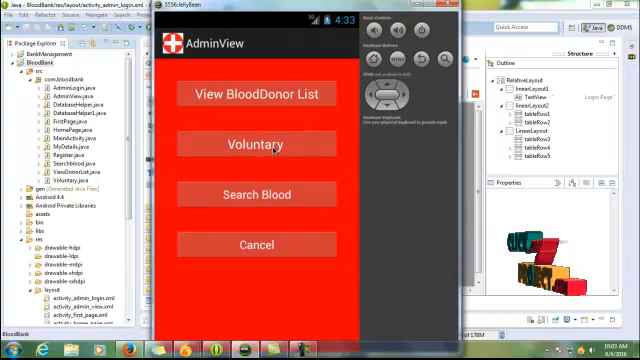
# - Add a female volunteer named parvin with Gmail address, phone and blood group O+
pyautogui.click(255, 145)
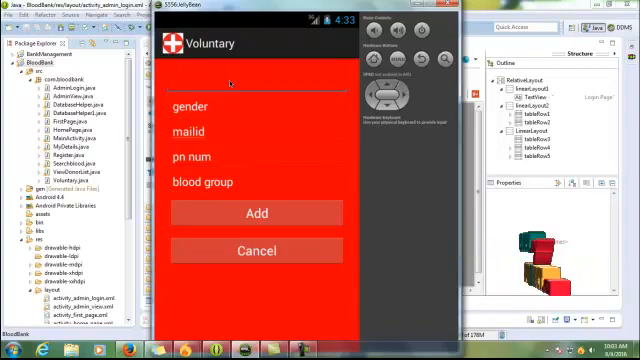
pyautogui.write('par')
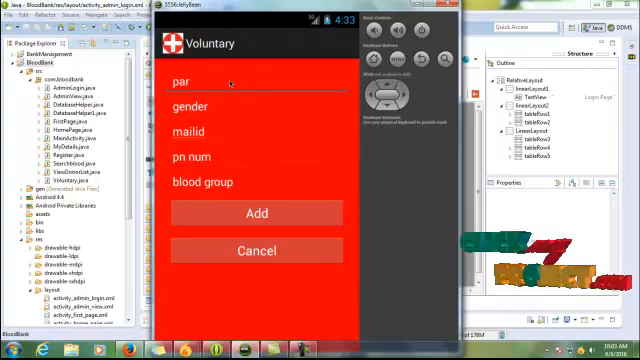
pyautogui.write('vin')
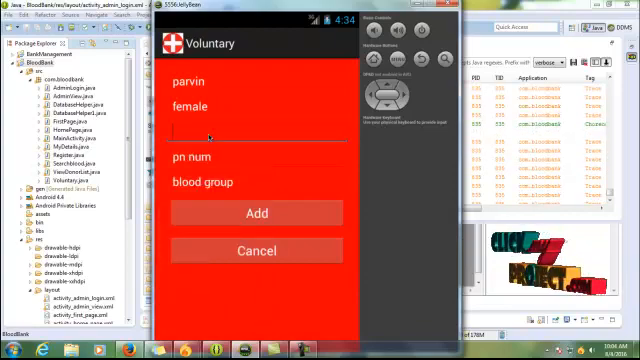
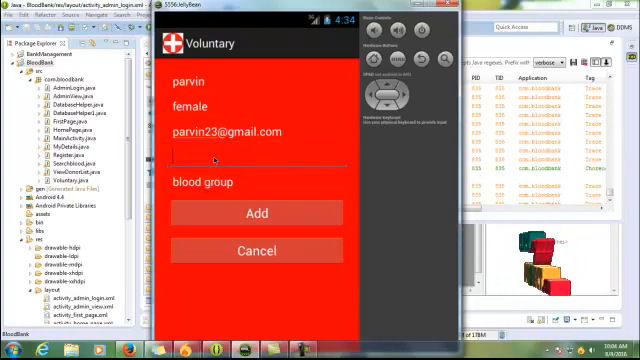
pyautogui.write('9876543210')
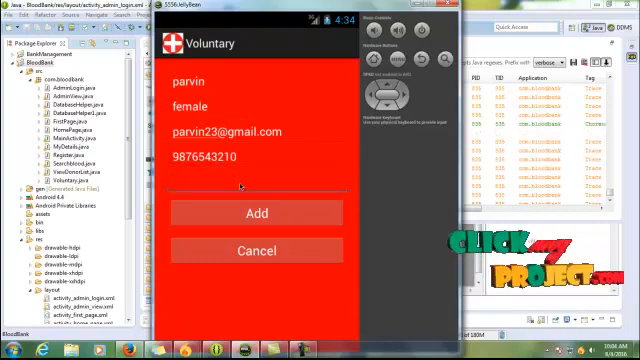
pyautogui.write('O +')
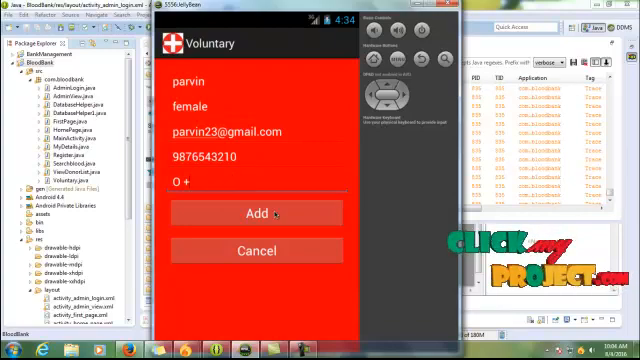
pyautogui.click(256, 213)
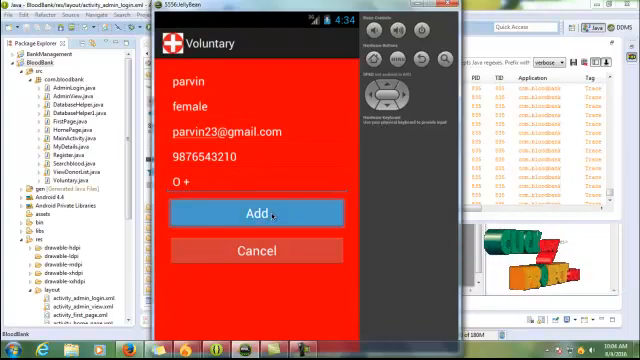
pyautogui.click(256, 213)
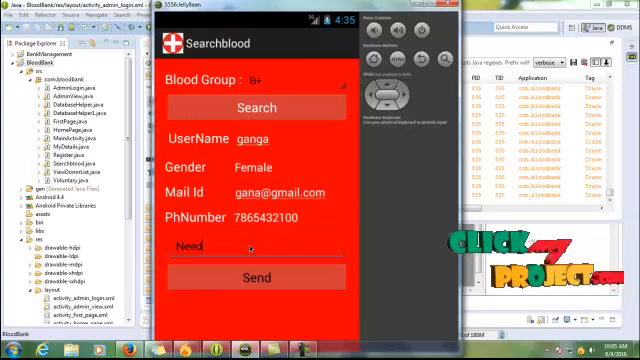
# - Search B+ donors and type the request 'Need blood B+ at mad…' to ganga
pyautogui.write('blood')
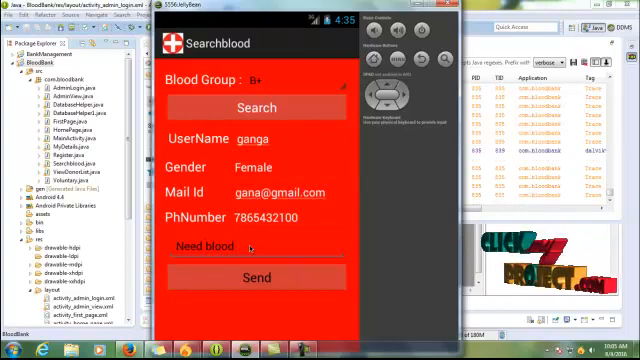
pyautogui.write('B+ at')
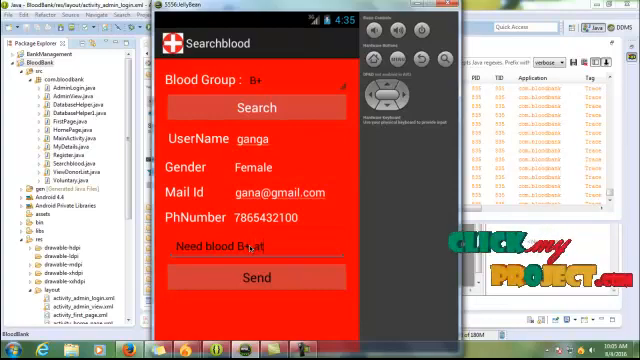
pyautogui.write('mad')
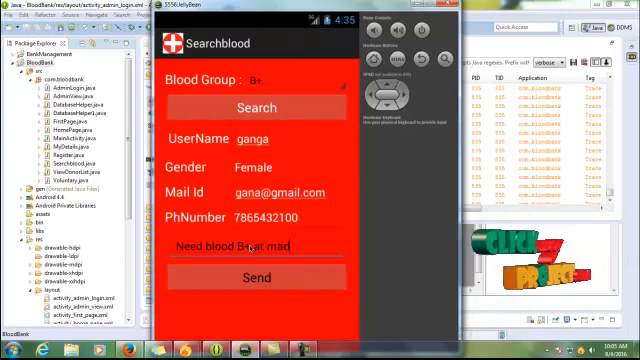